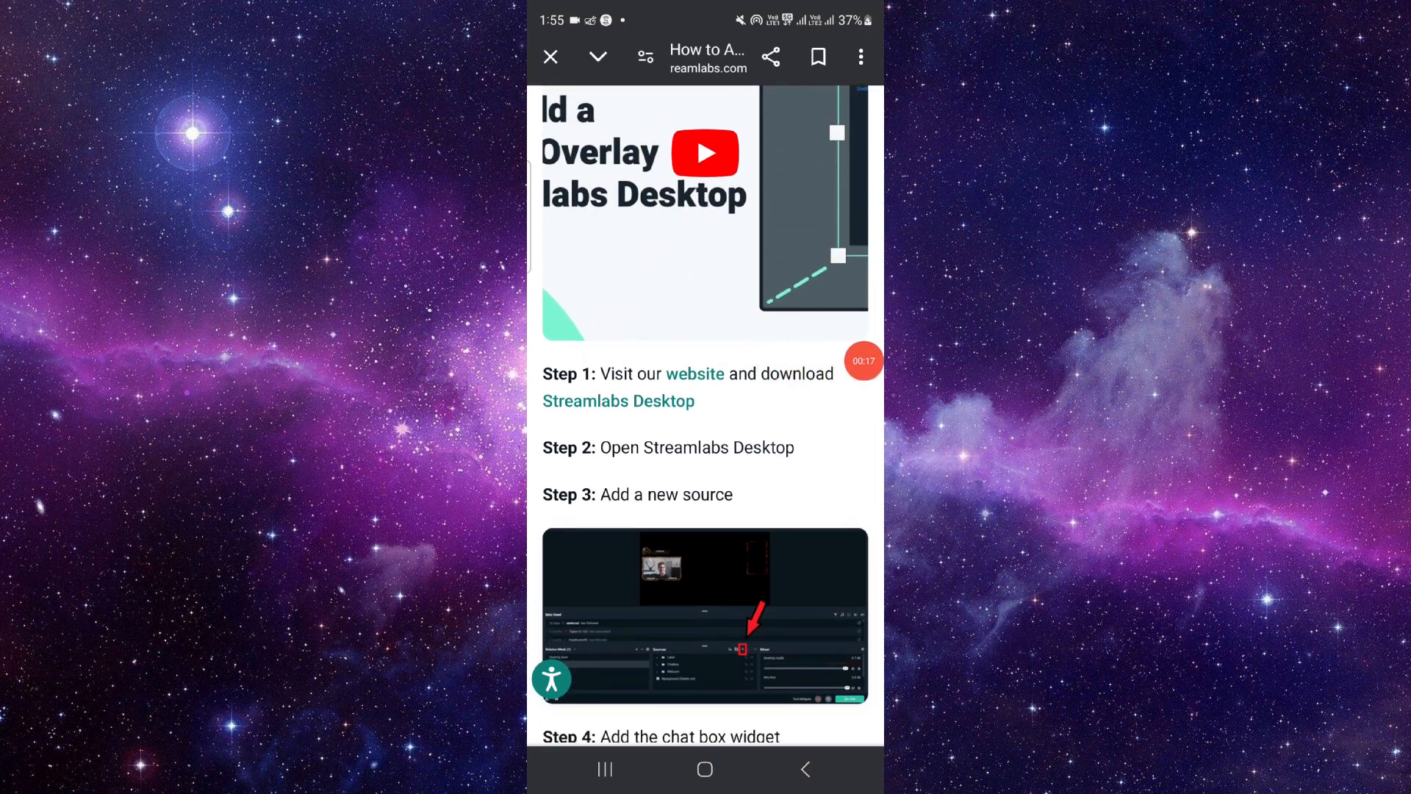
pyautogui.scroll(-3)
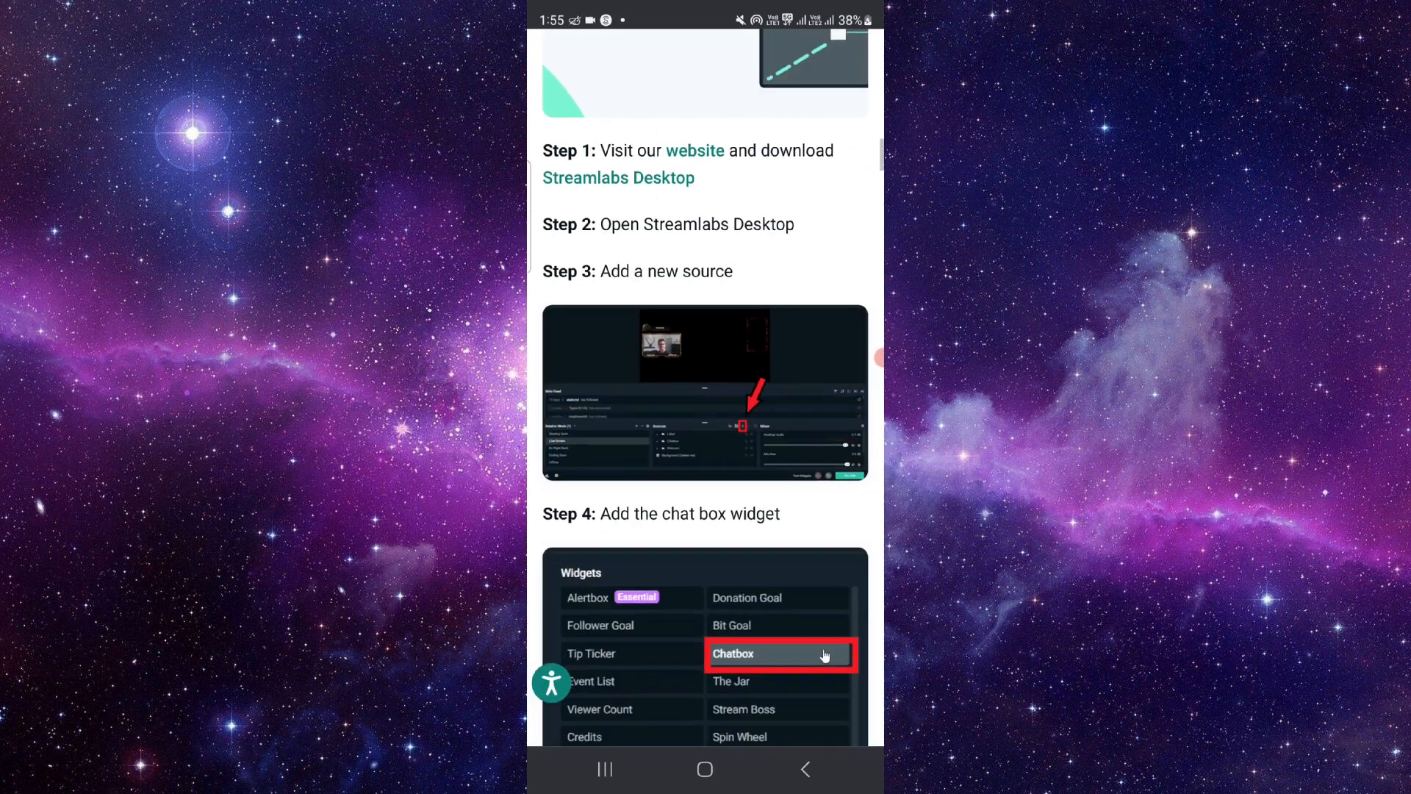
pyautogui.scroll(-3)
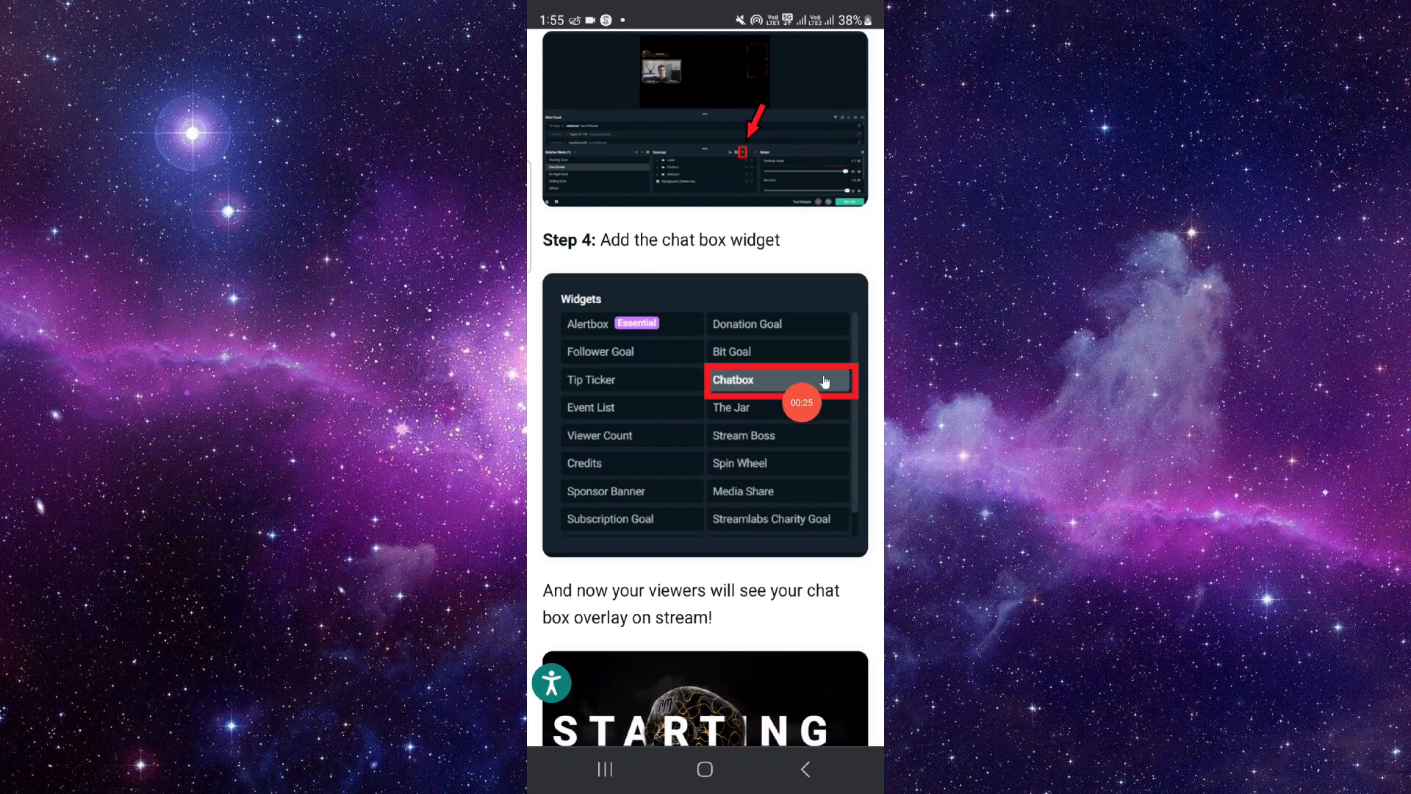
pyautogui.scroll(-3)
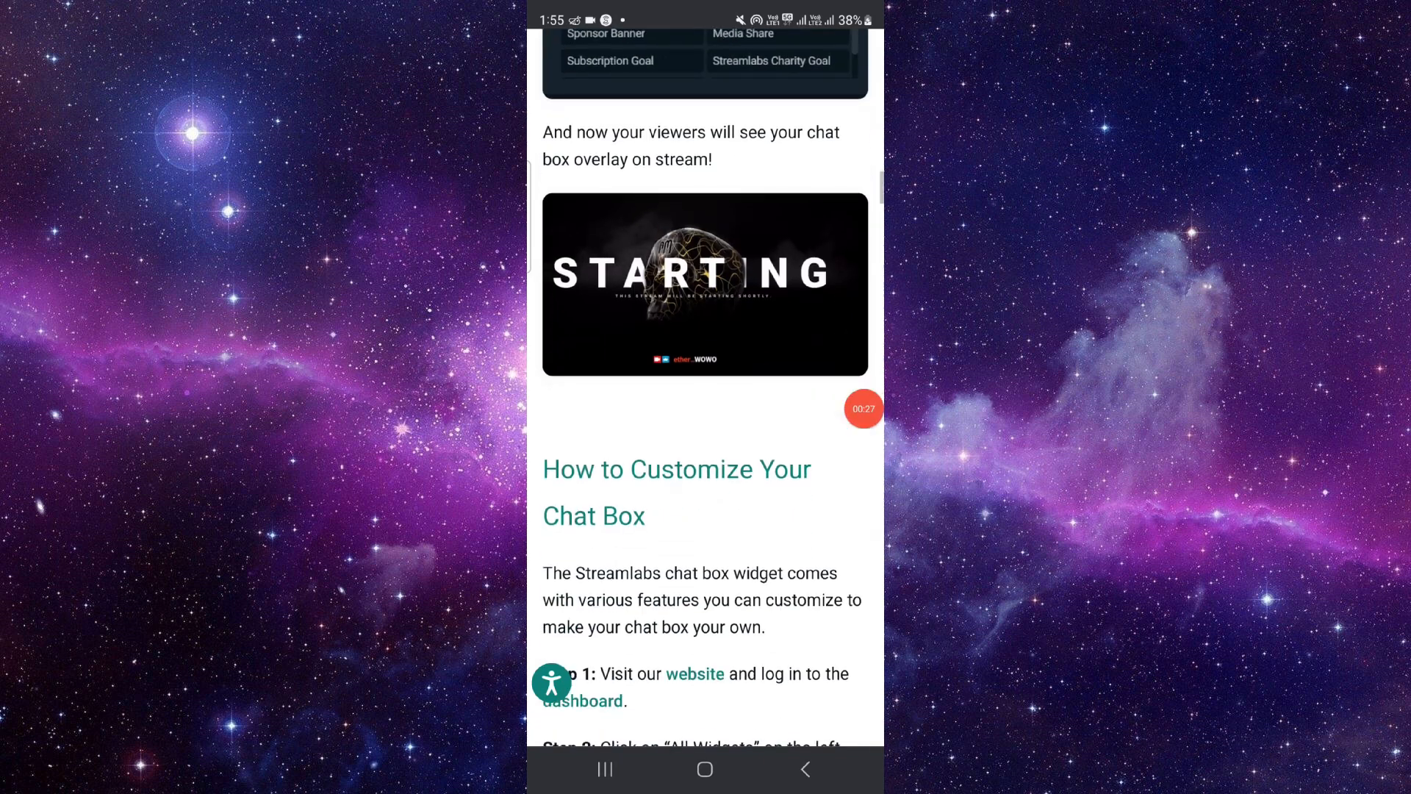
pyautogui.scroll(-3)
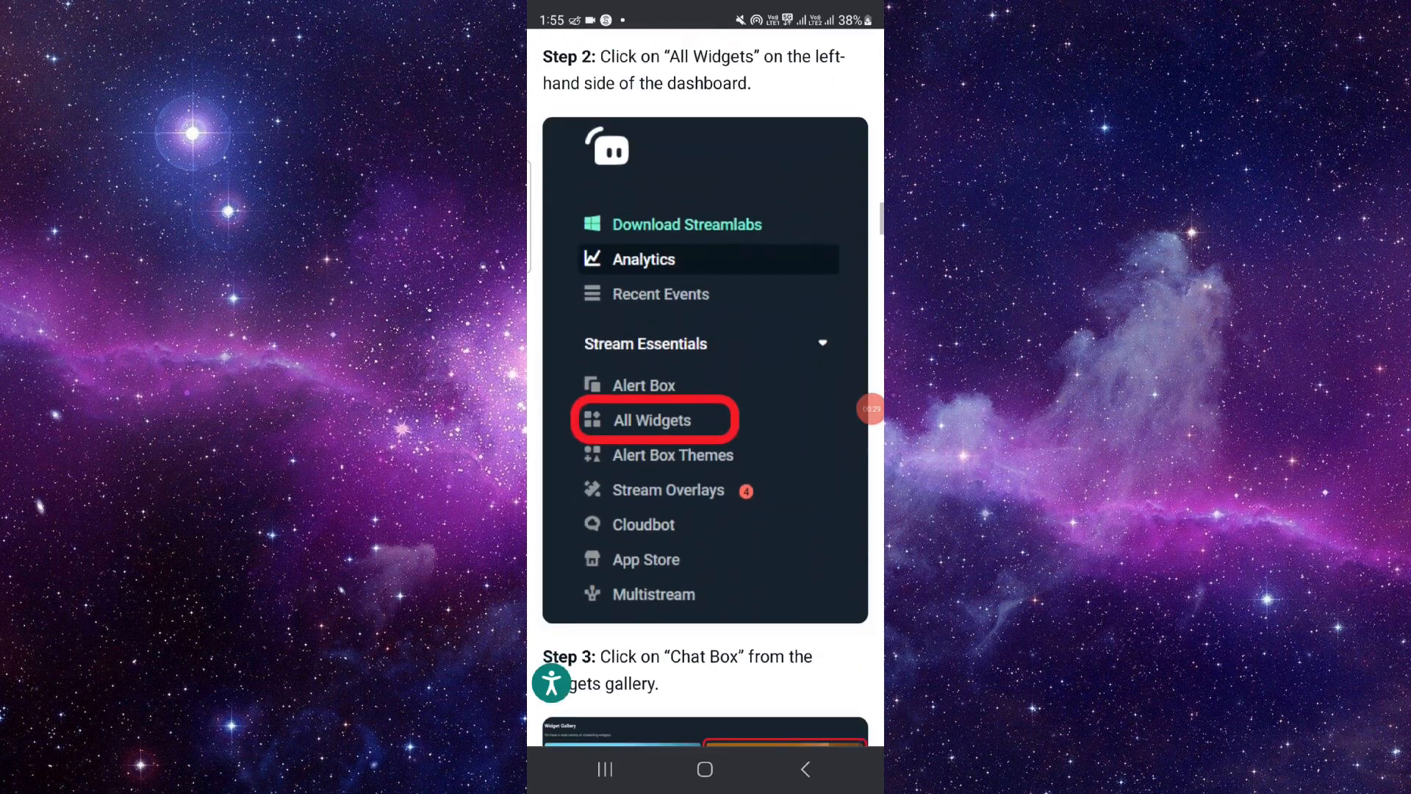
pyautogui.scroll(-3)
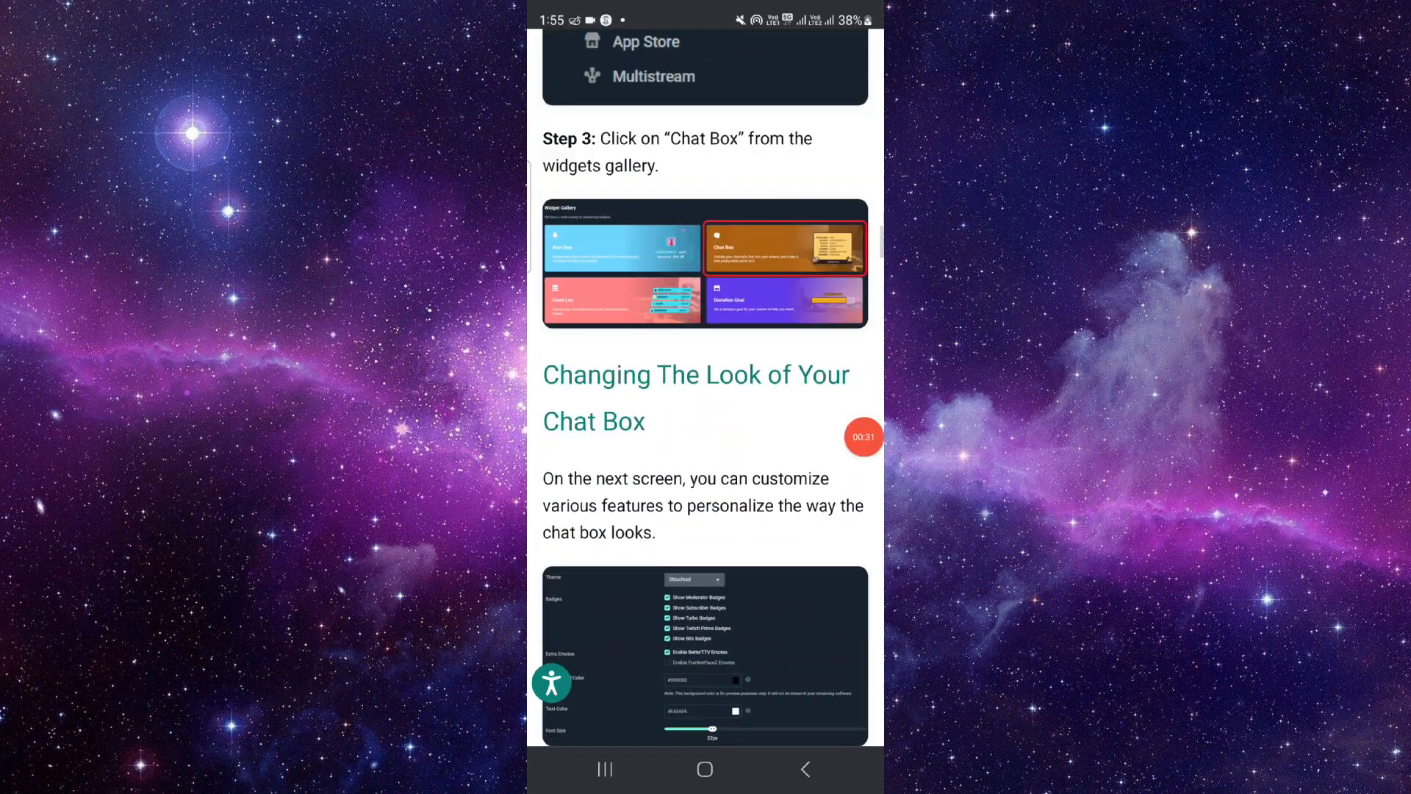
pyautogui.scroll(-3)
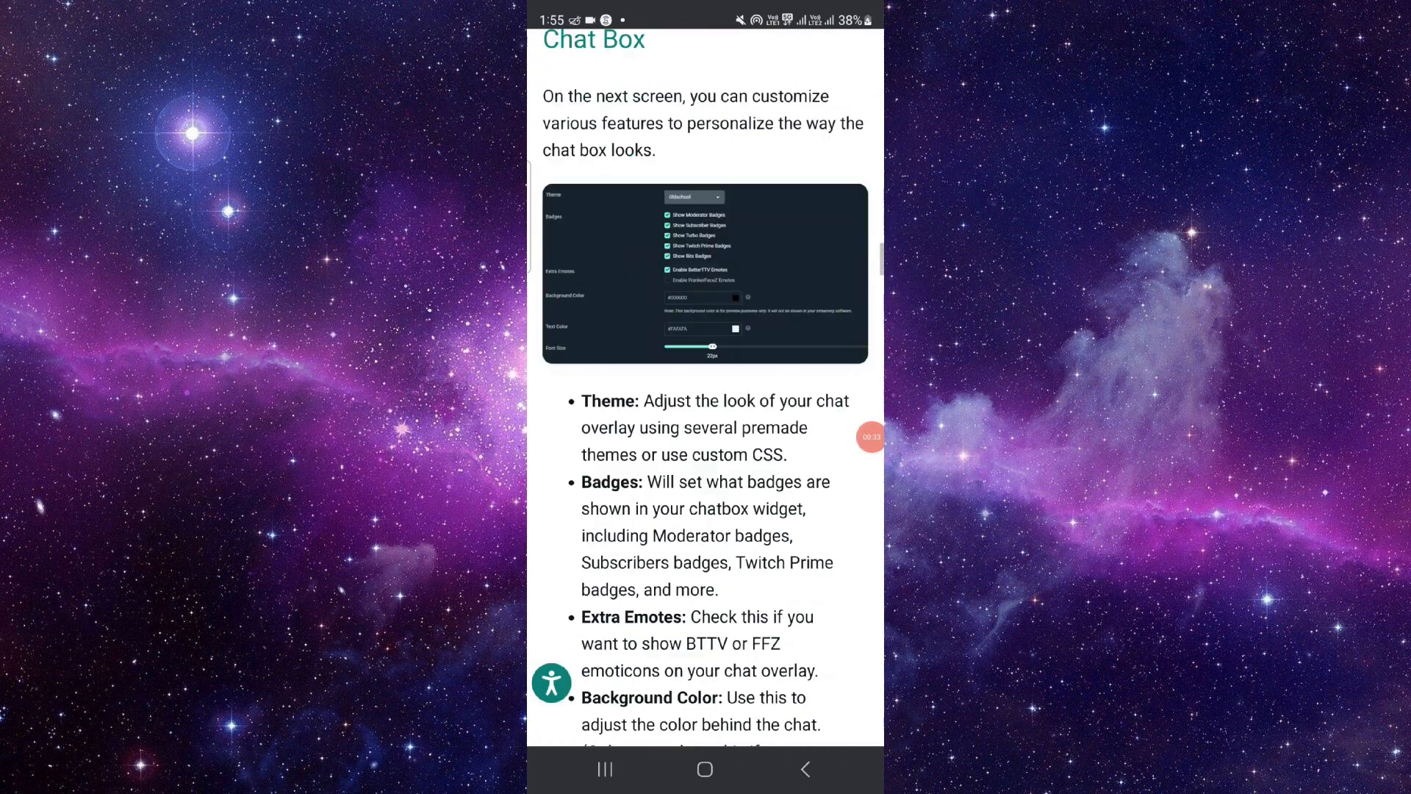
pyautogui.scroll(-3)
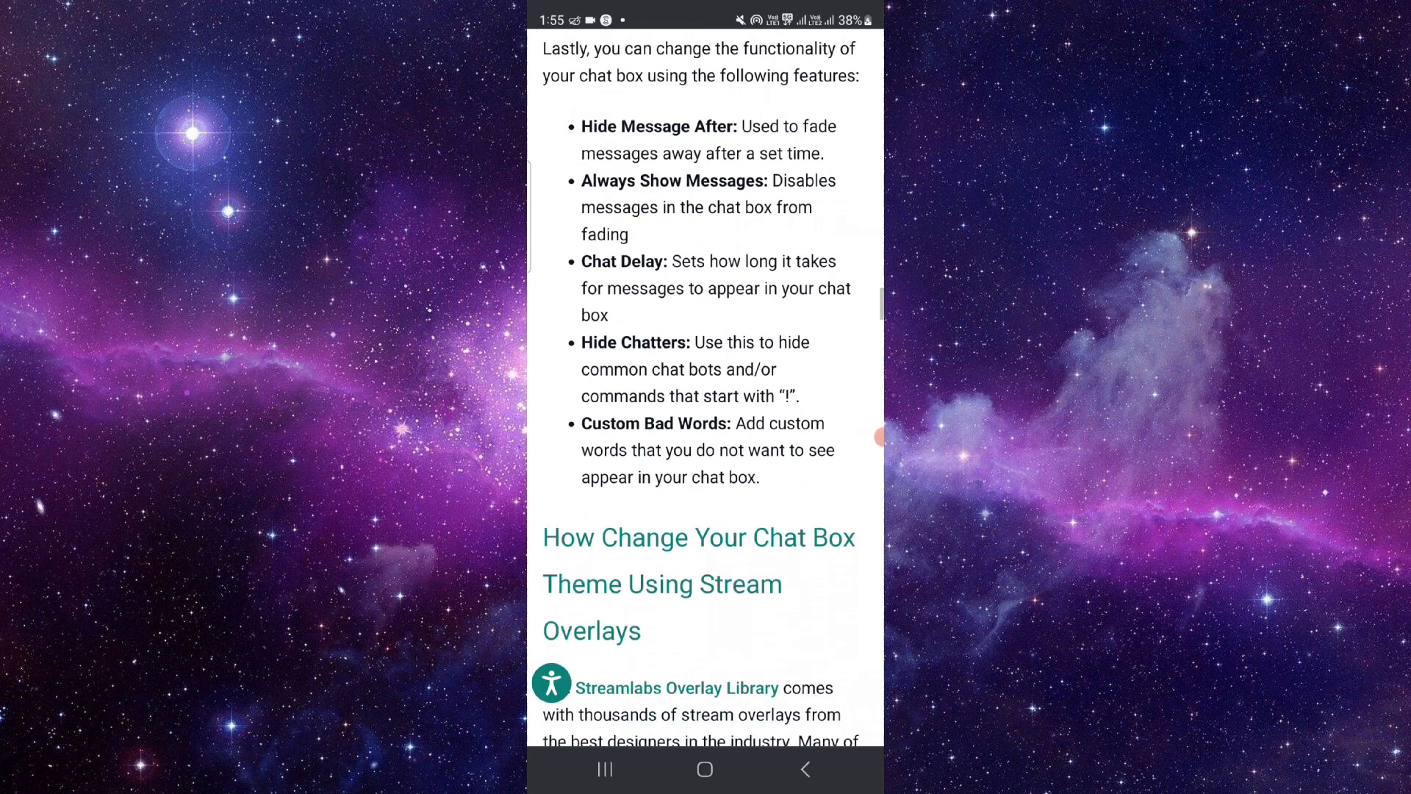
pyautogui.scroll(-3)
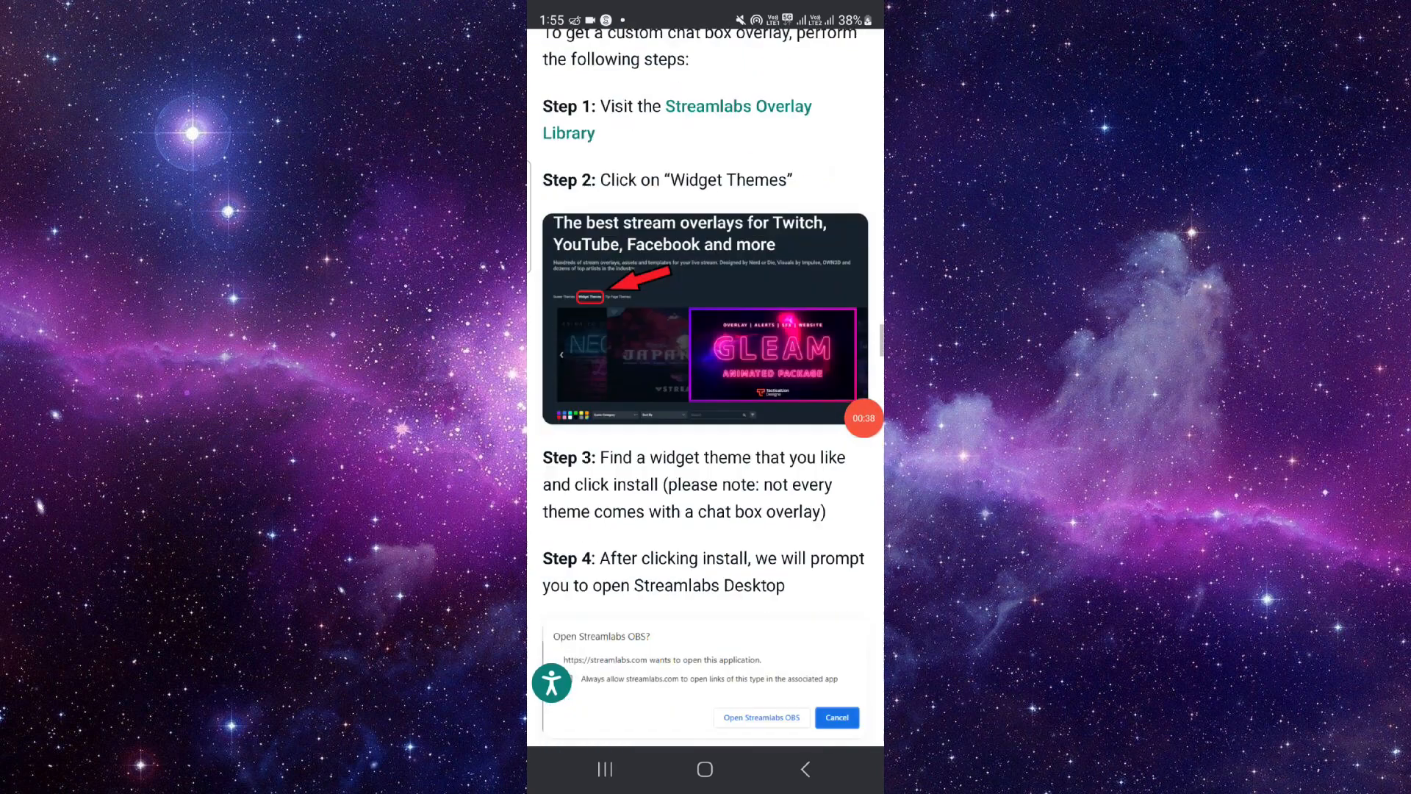